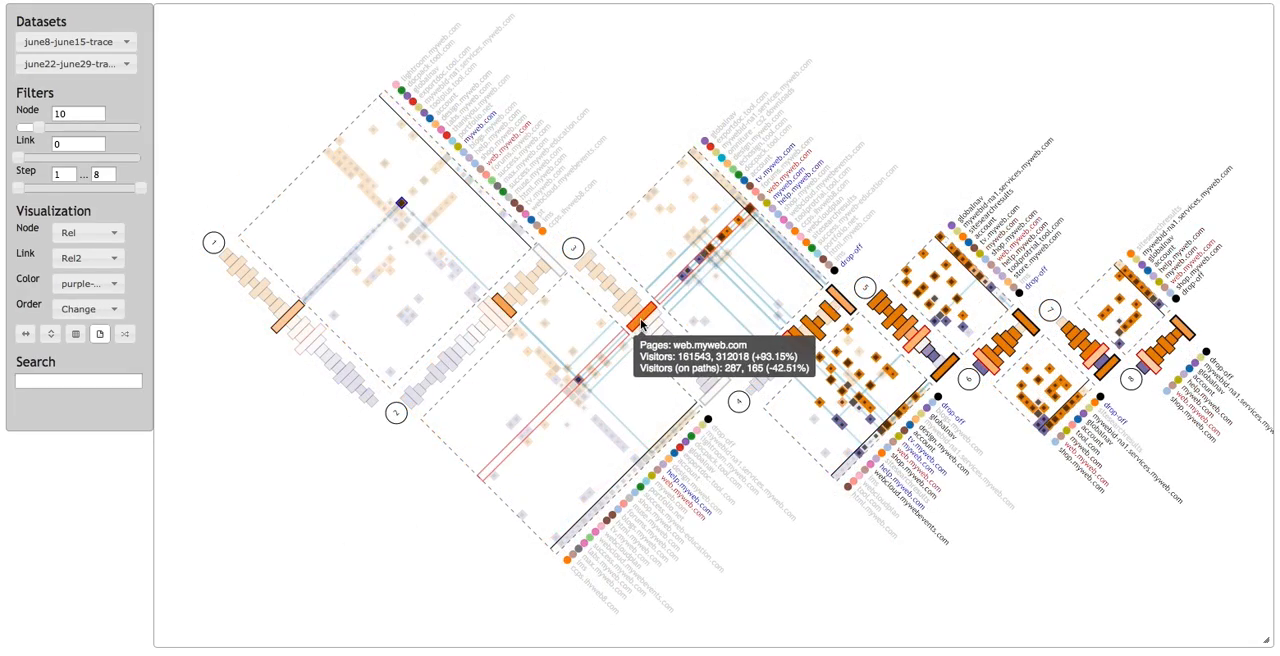
pyautogui.moveTo(630, 304)
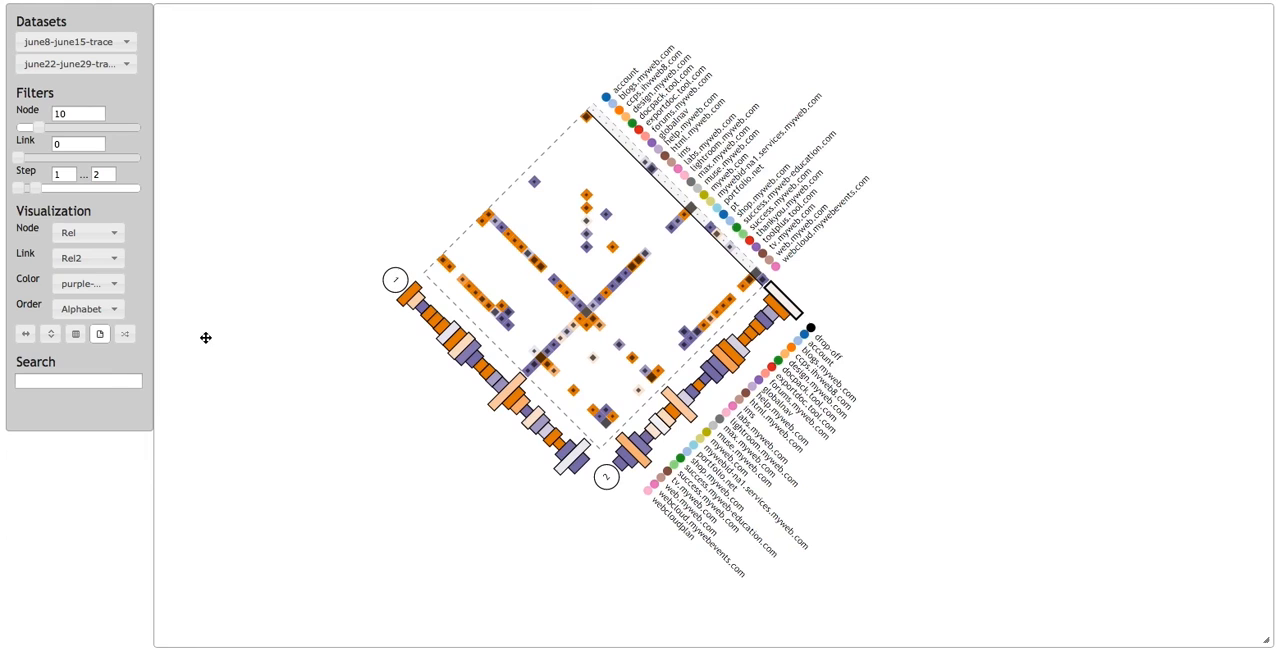
# Order the pages by Change between the two datasets instead of alphabetically
pyautogui.click(88, 308)
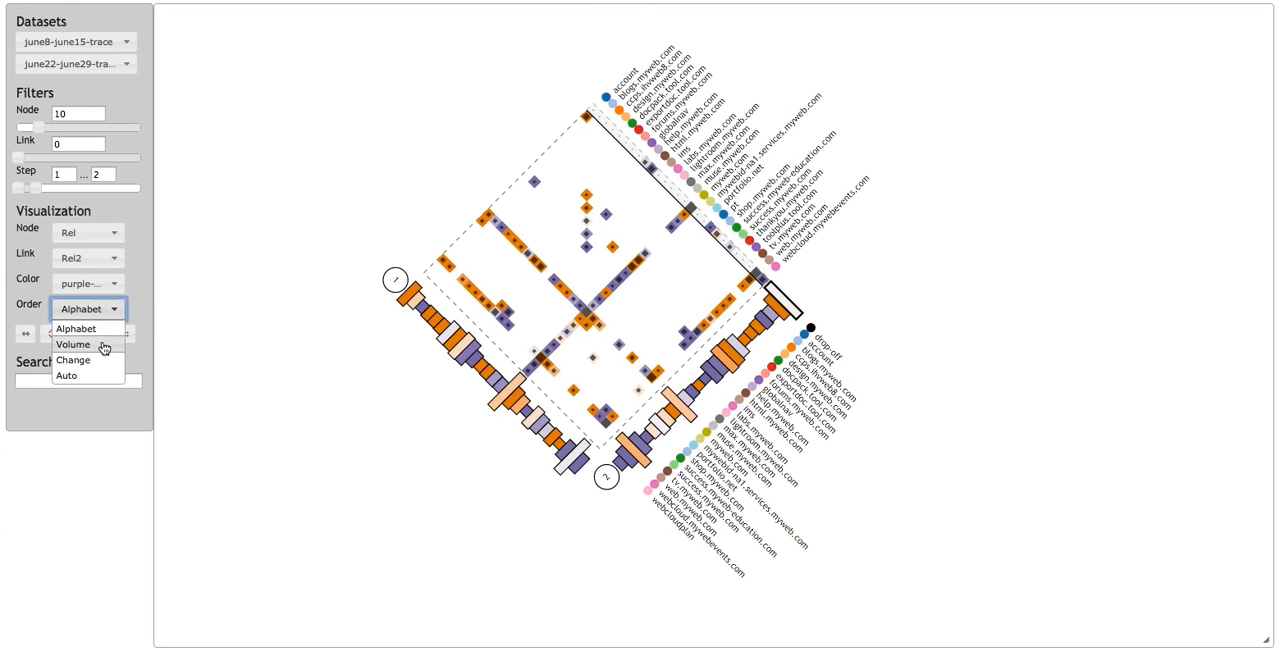
pyautogui.click(72, 360)
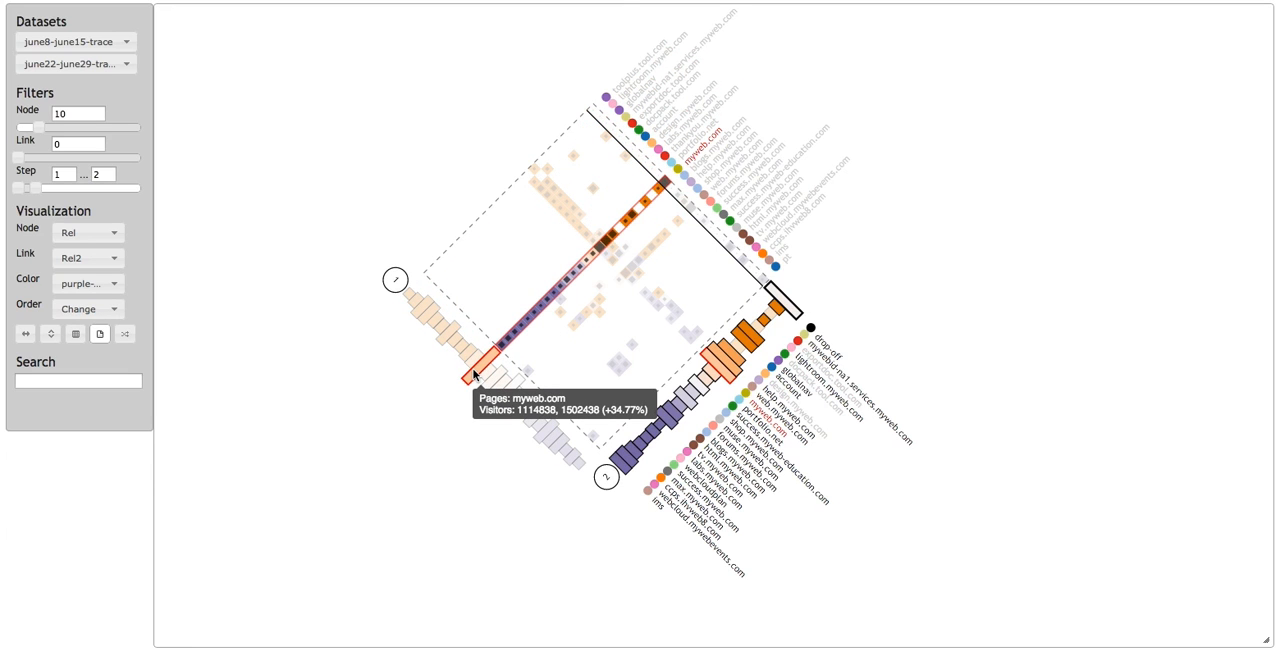
pyautogui.moveTo(496, 350)
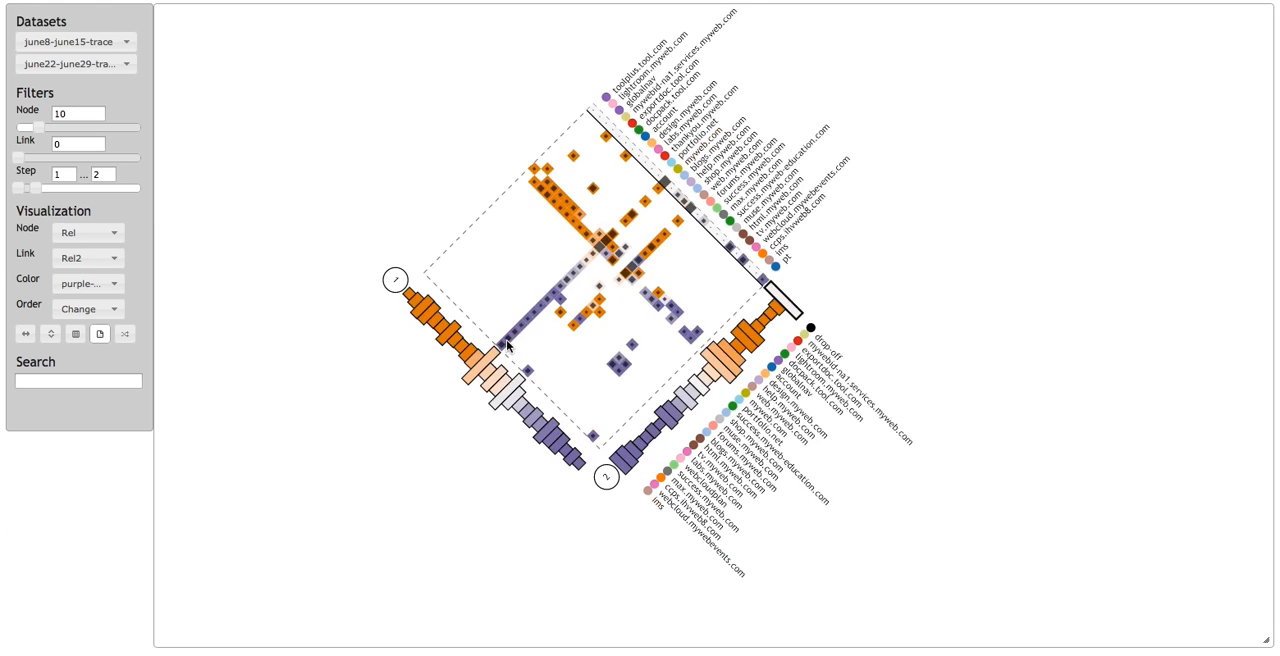
pyautogui.moveTo(524, 318)
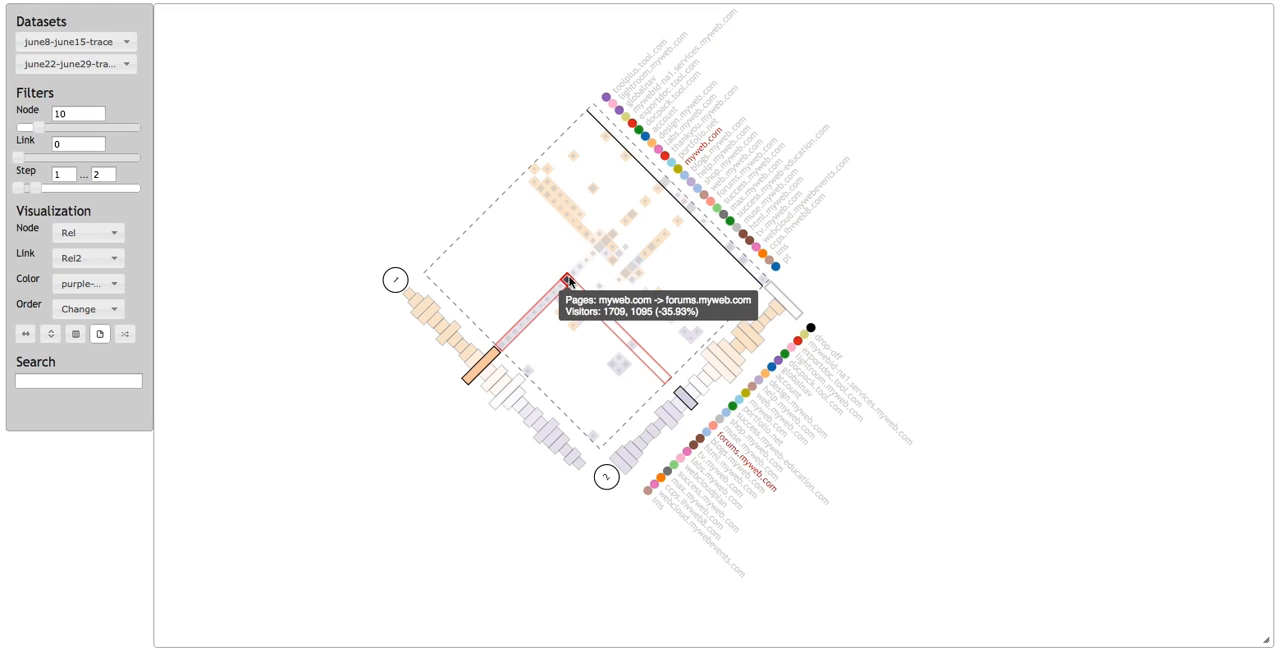
pyautogui.moveTo(600, 244)
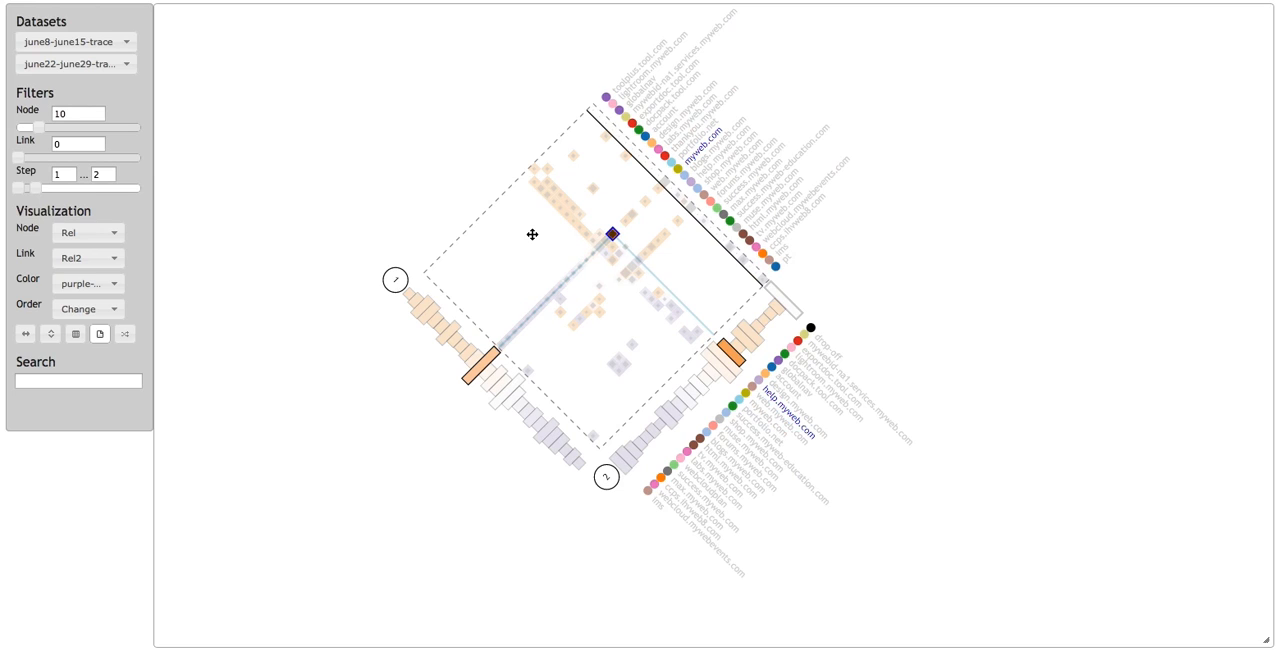
pyautogui.moveTo(164, 200)
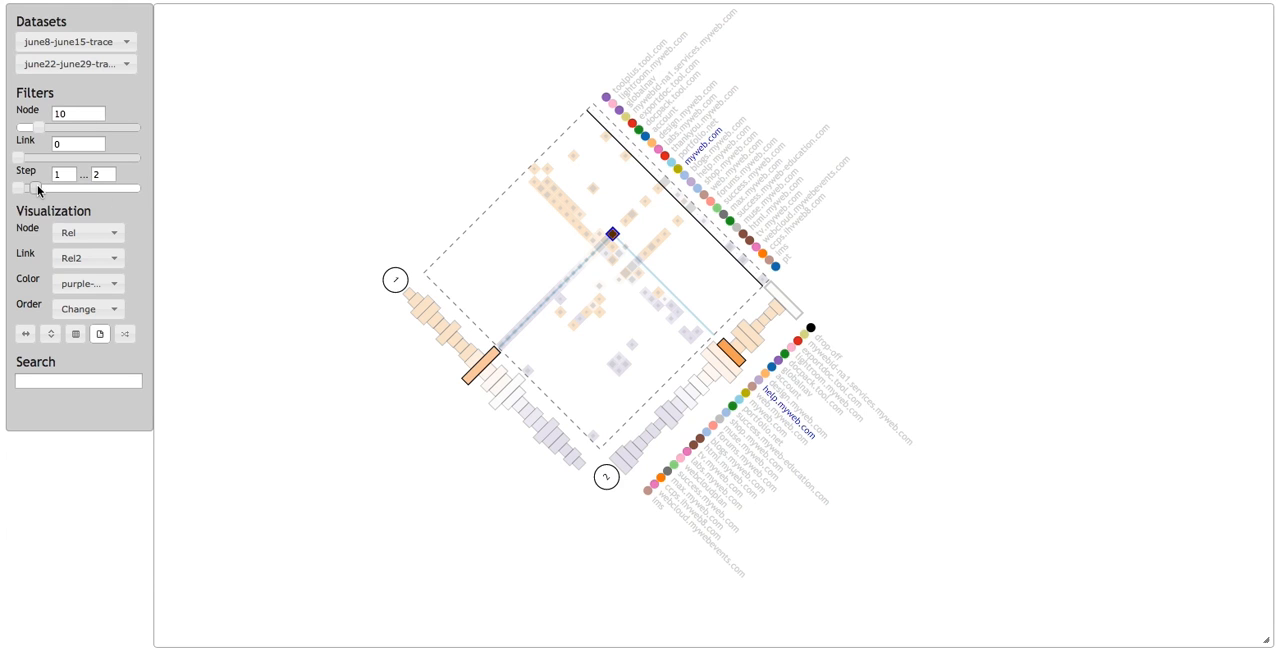
# Drag the Step slider's upper handle so the range reads 1 to 8
pyautogui.moveTo(18, 186); pyautogui.dragTo(140, 186)
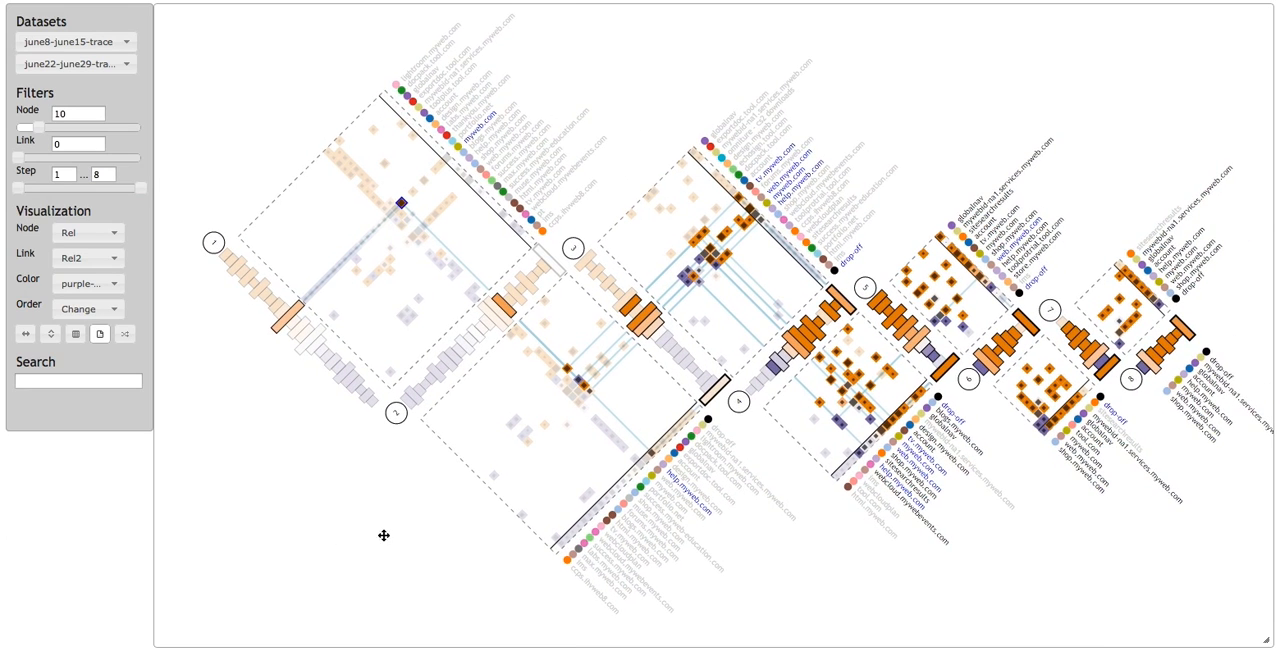
pyautogui.moveTo(652, 356)
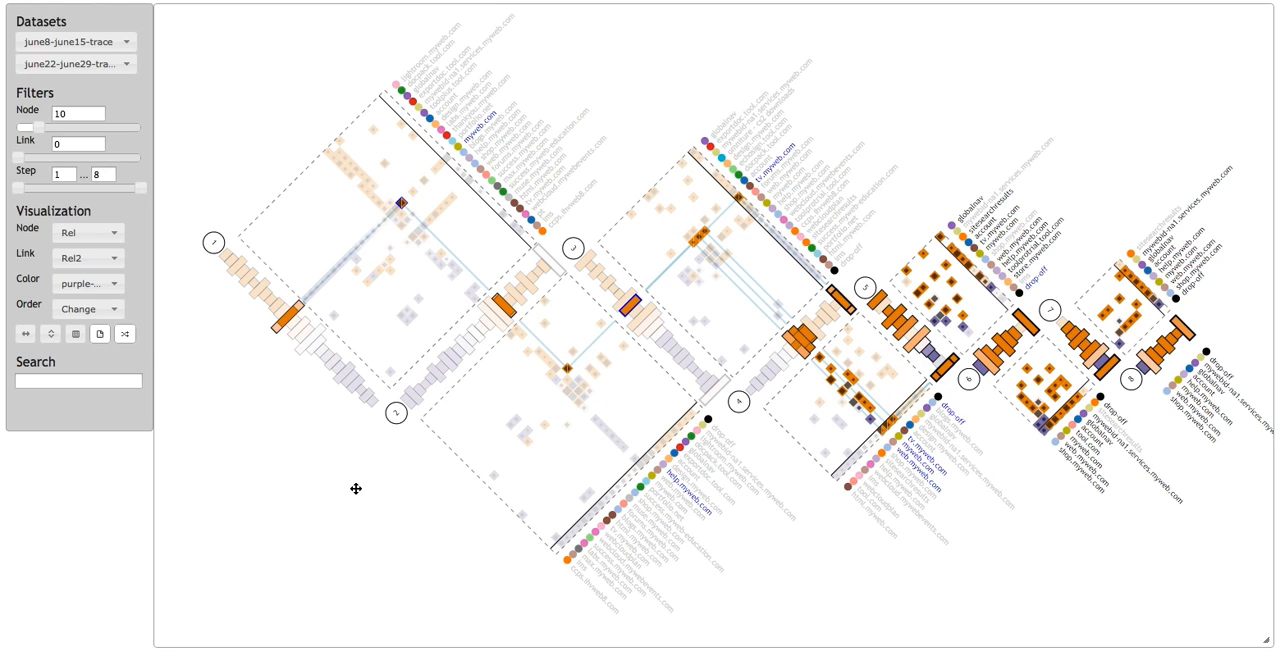
pyautogui.moveTo(884, 442)
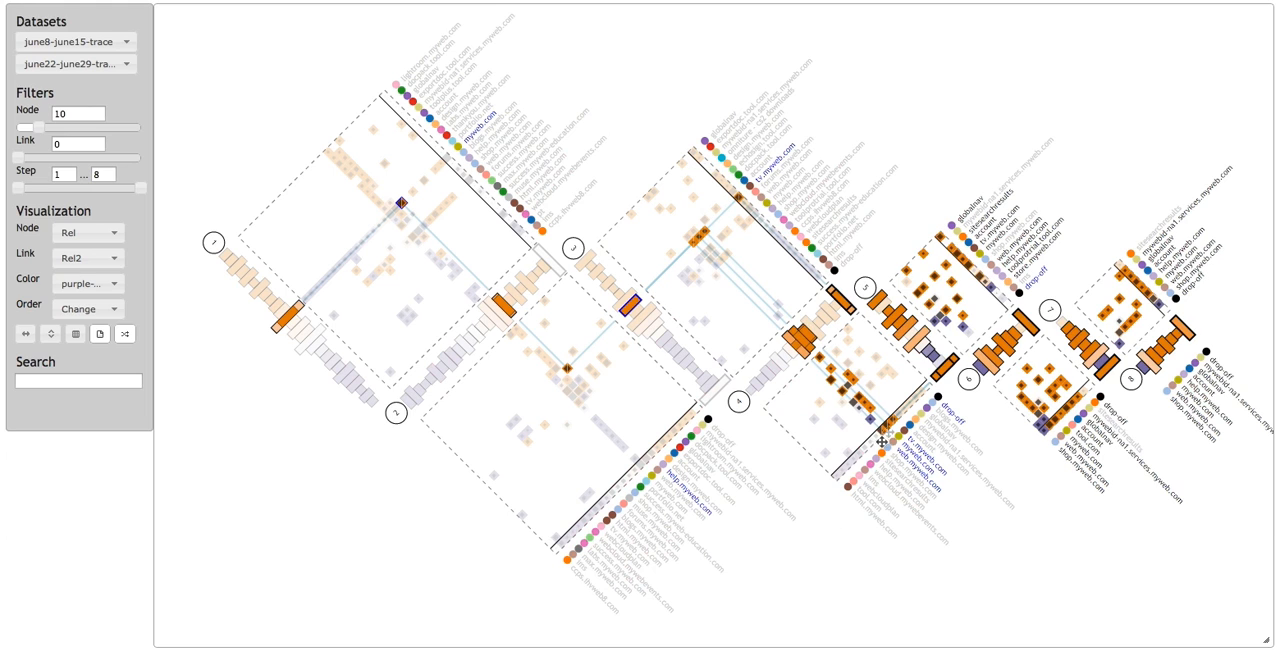